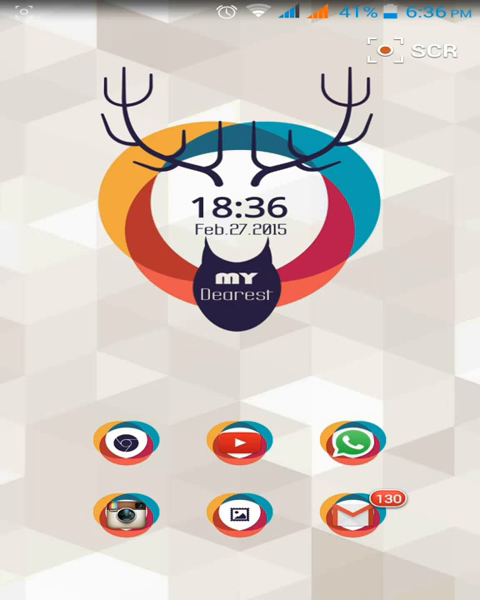
Swipe across the home screens and launch WhatsApp onto its chats list.
scroll("left", 3)
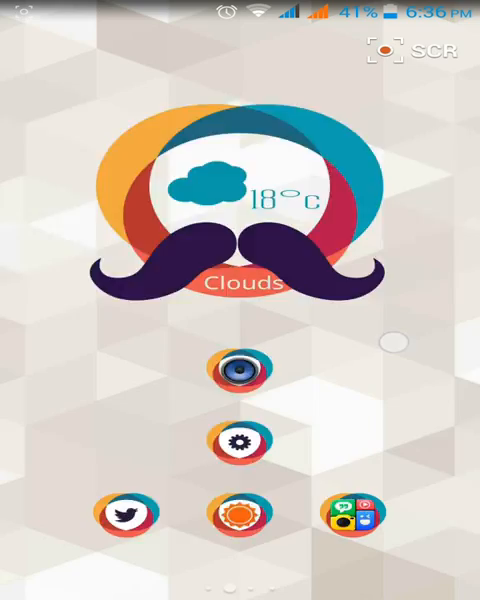
scroll("left", 3)
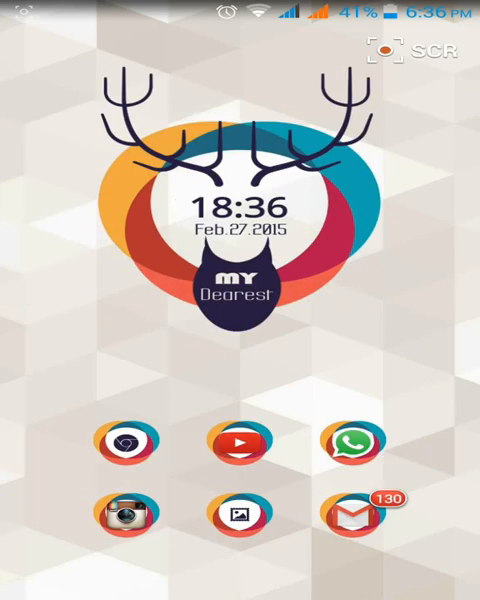
left_click(240, 580)
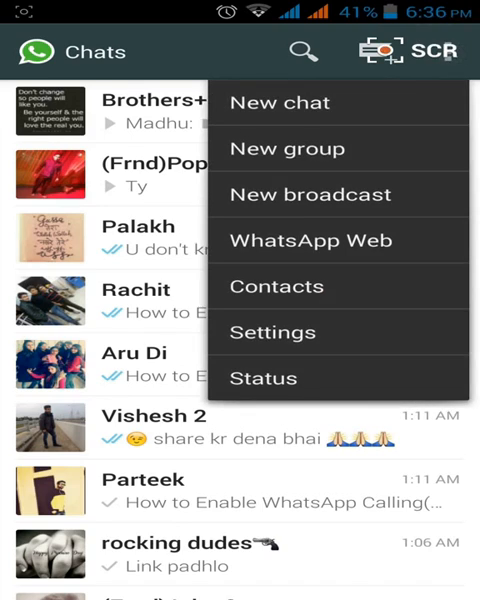
Look over WhatsApp's Settings screen, then return to the launcher home screen.
left_click(272, 332)
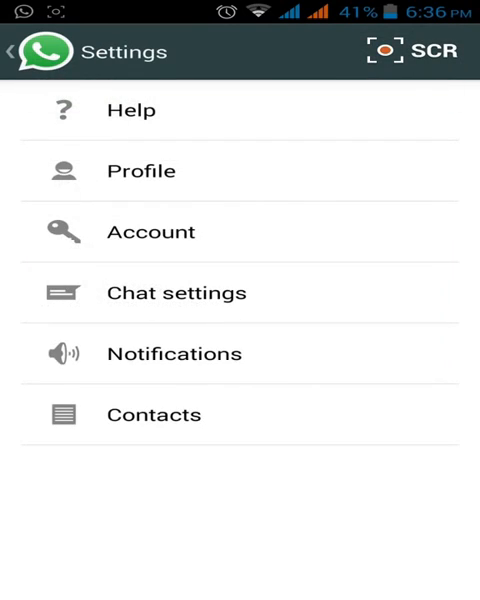
left_click(20, 52)
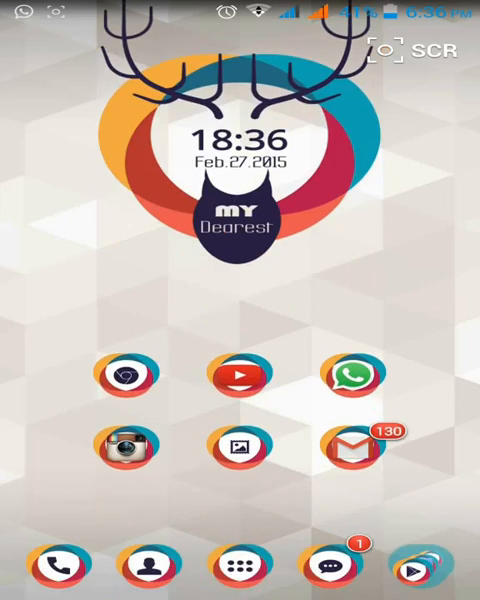
Launch ES File Explorer from the app drawer's next page, showing the root folders.
left_click(240, 562)
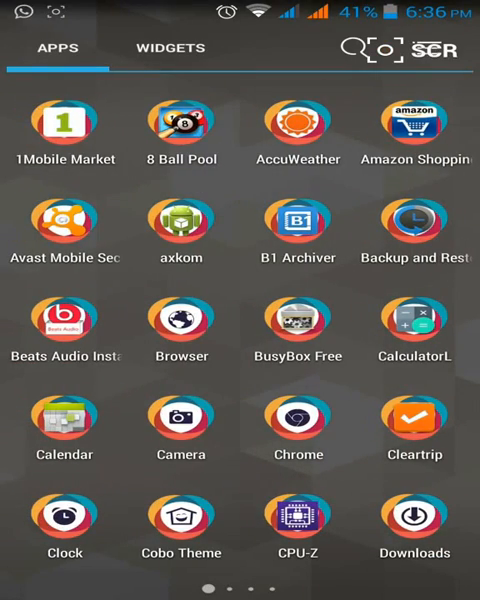
scroll("left", 3)
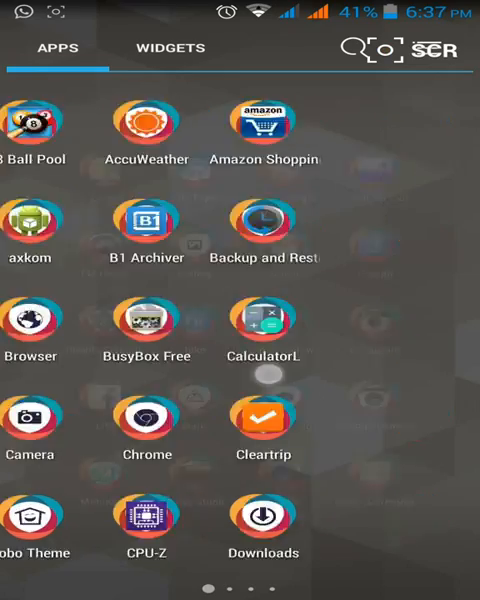
scroll("left", 3)
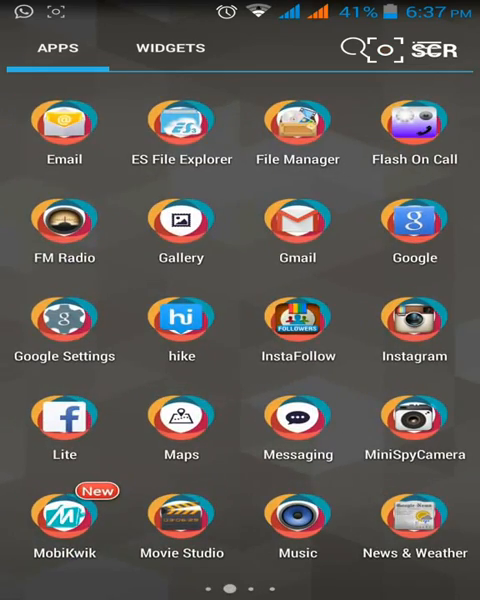
left_click(180, 132)
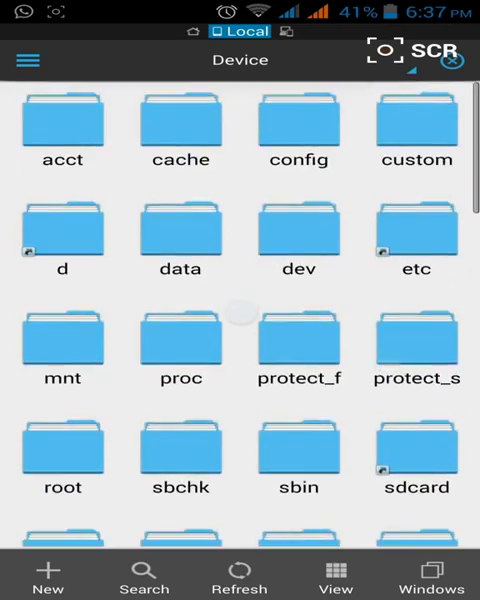
Navigate into /data/data/com.whatsapp and show com.whatsapp_preferences.xml as text.
scroll("down", 3)
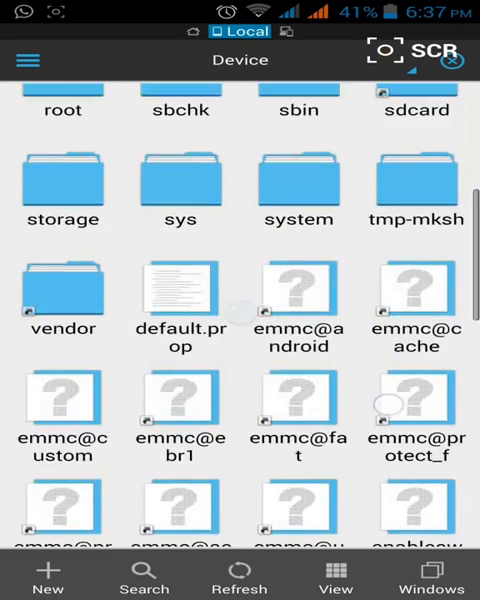
scroll("up", 3)
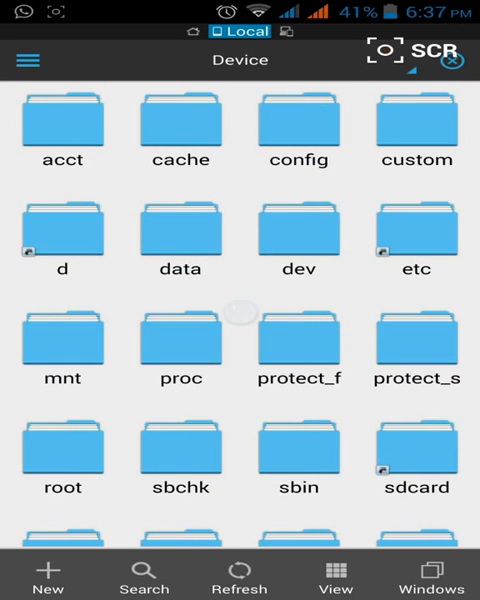
left_click(180, 236)
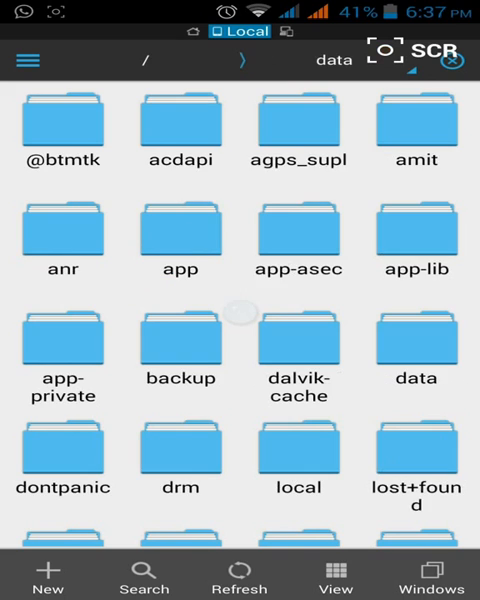
scroll("down", 3)
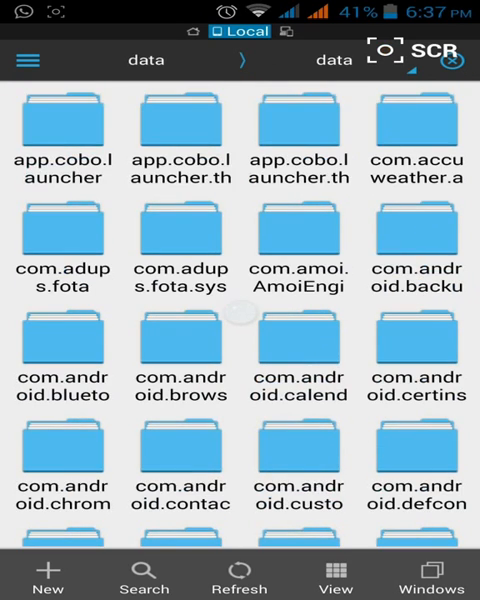
scroll("down", 3)
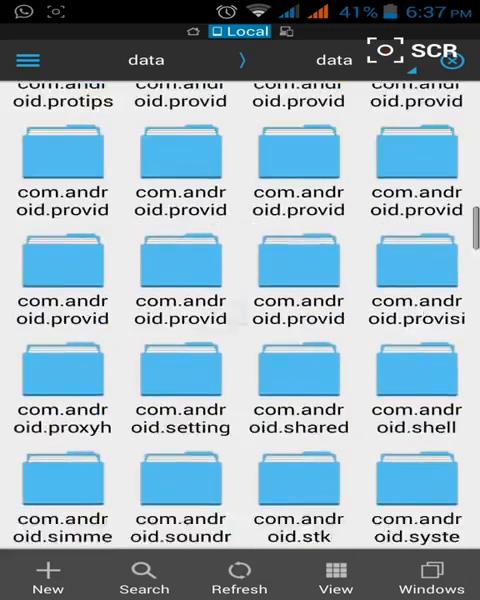
scroll("down", 3)
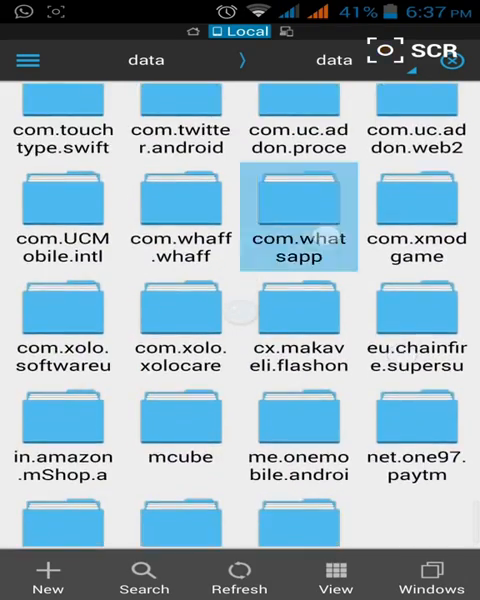
double_click(306, 210)
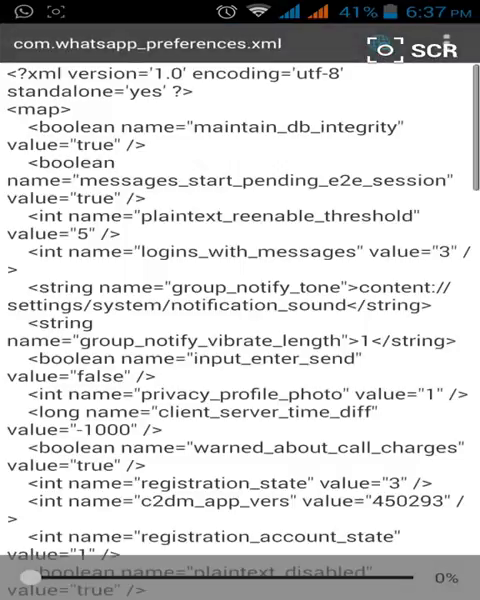
Read through com.whatsapp_preferences.xml to its end and return to the home screen.
scroll("down", 3)
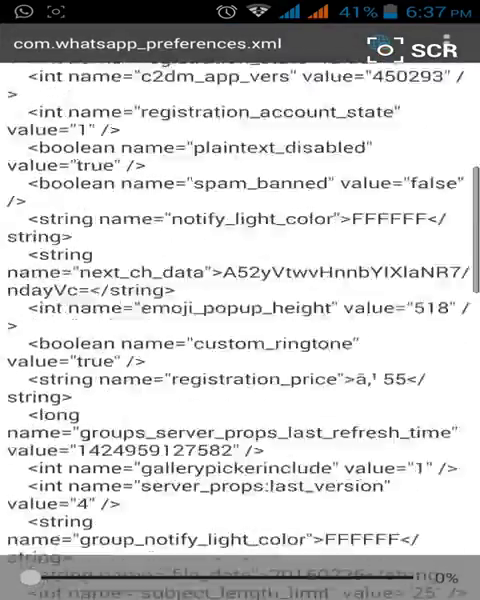
scroll("down", 3)
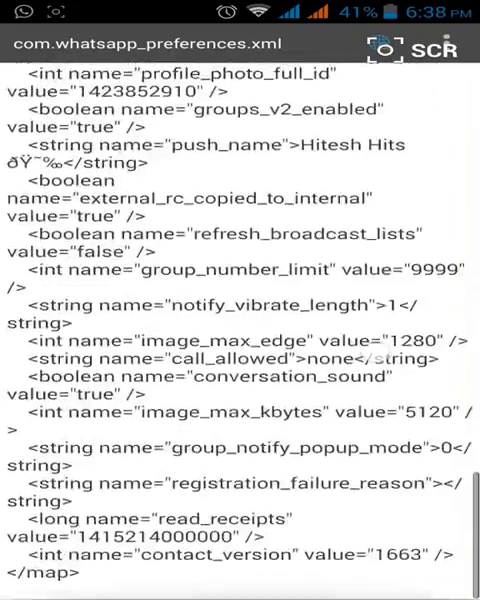
scroll("up", 3)
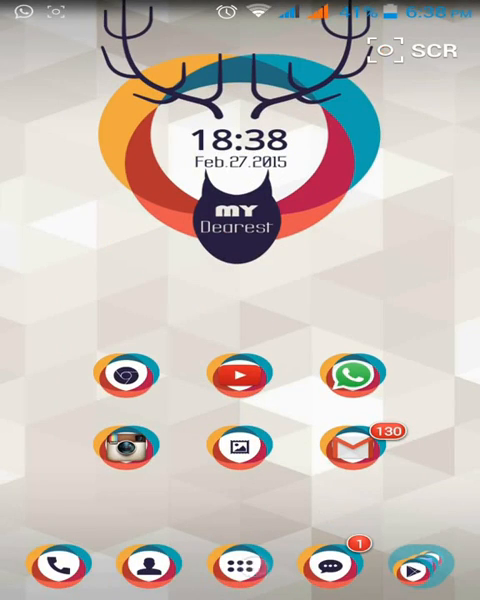
Launch NoteBook from the app drawer's second page, showing the WhatsApp boolean script note.
left_click(238, 564)
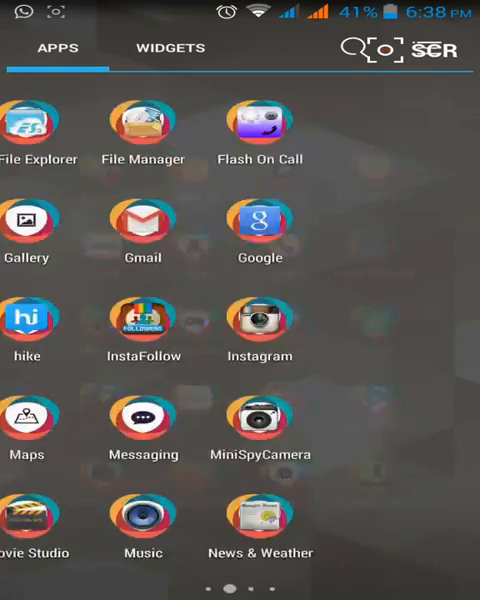
scroll("left", 3)
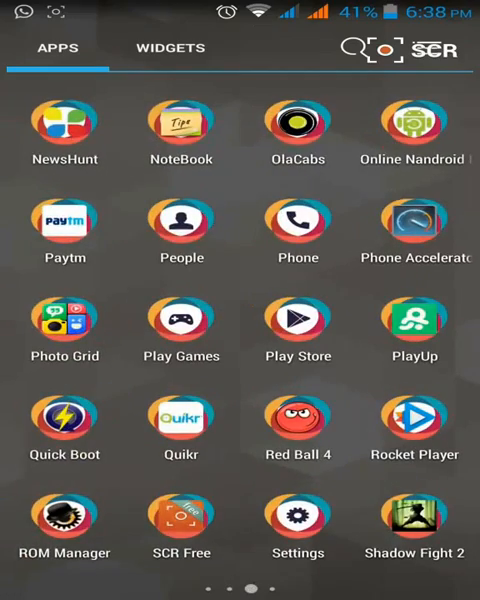
left_click(180, 124)
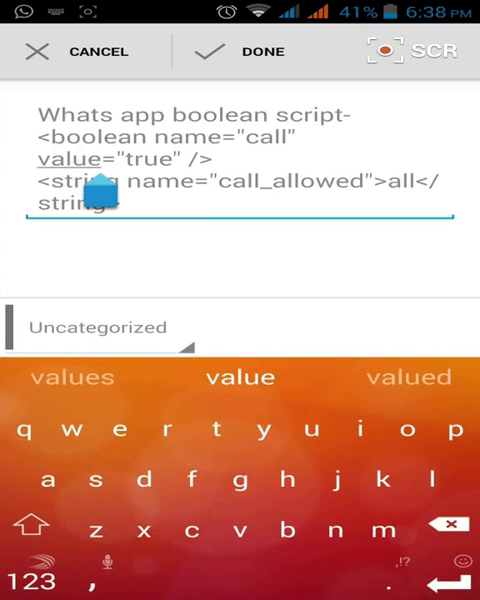
Select the call_allowed script text and copy it for pasting into the preferences file.
double_click(90, 158)
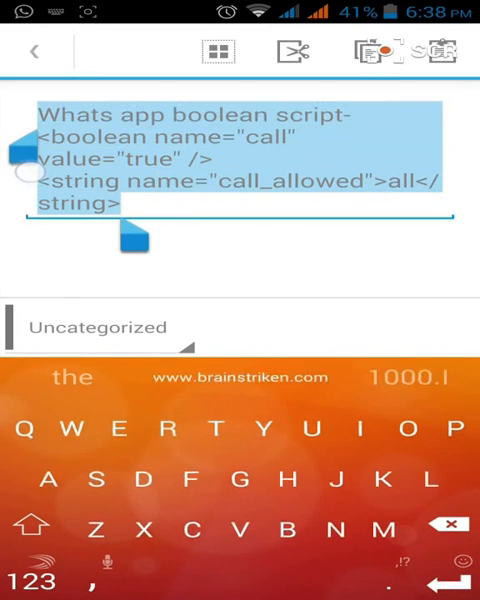
left_click(38, 520)
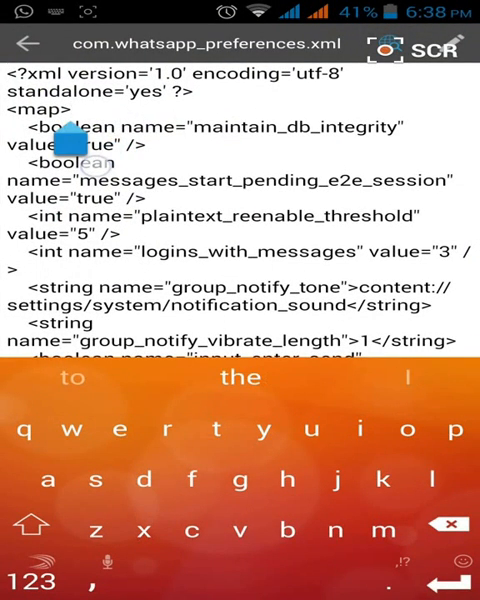
Paste the copied call_allowed script into com.whatsapp_preferences.xml after <map> and save it.
left_click(38, 530)
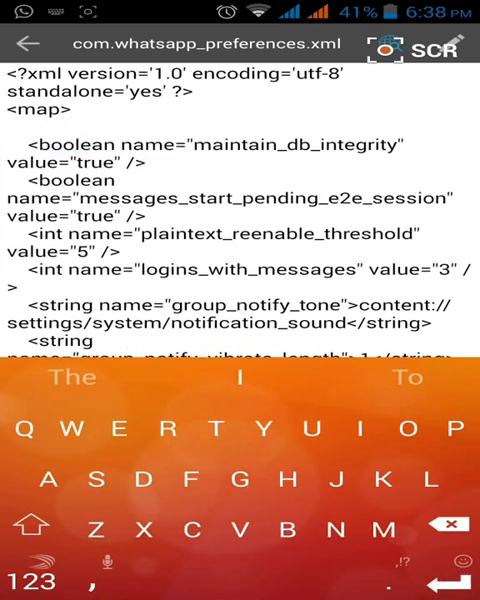
double_click(150, 200)
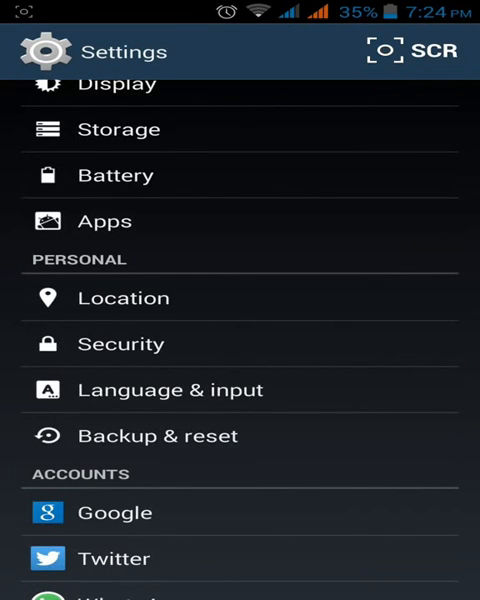
Force stop WhatsApp from Settings > Apps > Running and relaunch it.
left_click(104, 220)
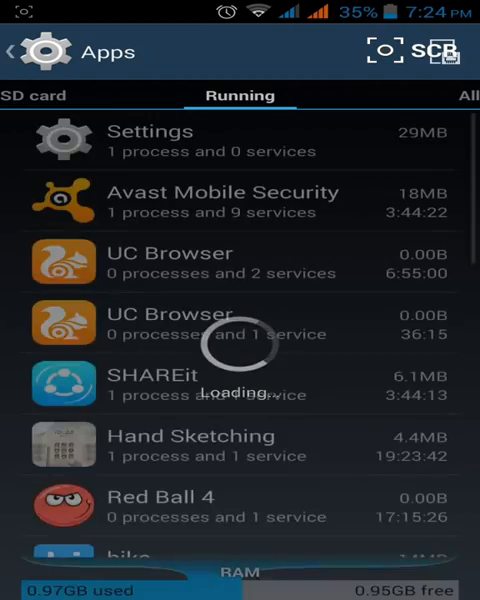
scroll("down", 3)
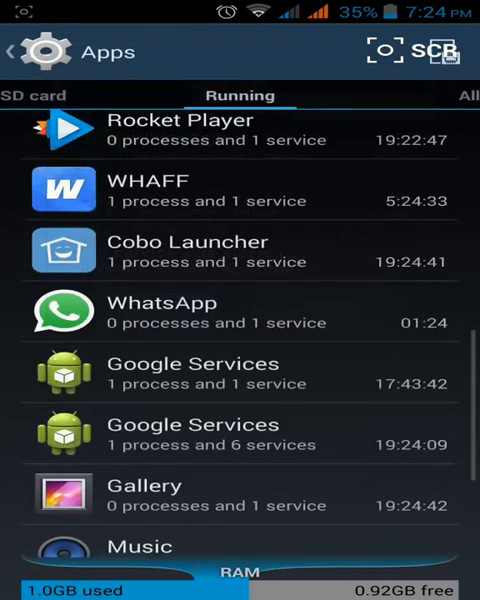
left_click(16, 52)
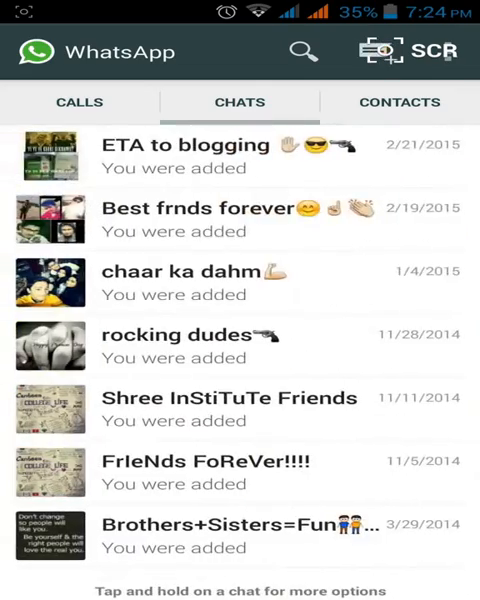
Check the new CALLS tab, then search the contacts for 'sumuy'.
left_click(80, 102)
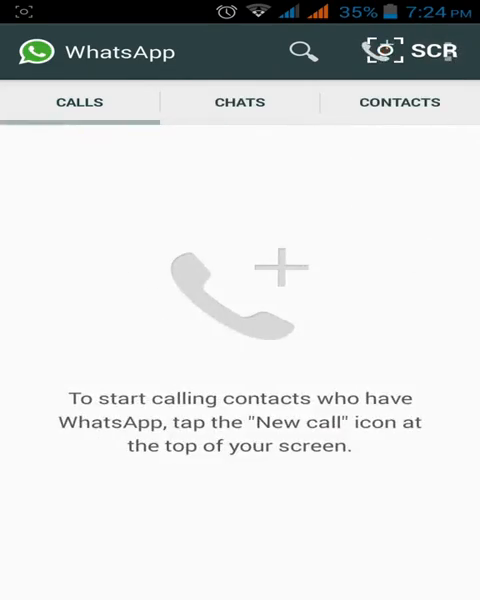
left_click(240, 100)
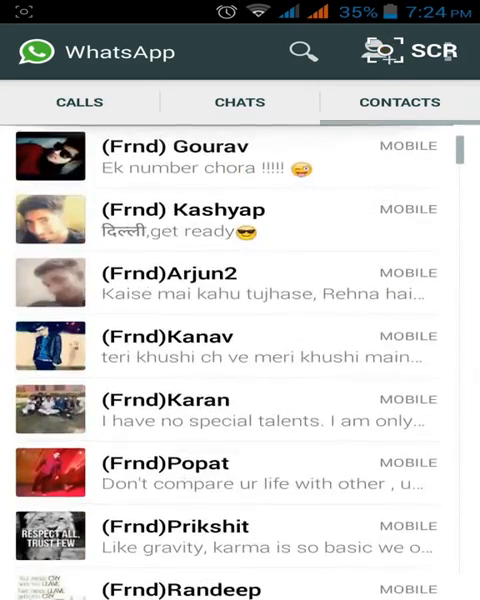
left_click(304, 52)
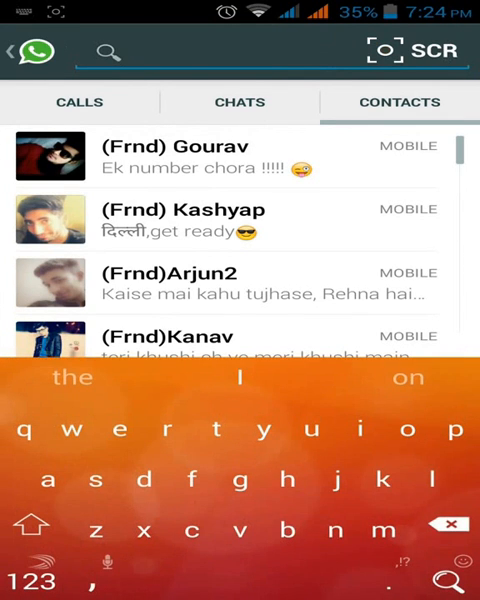
type("sumuy")
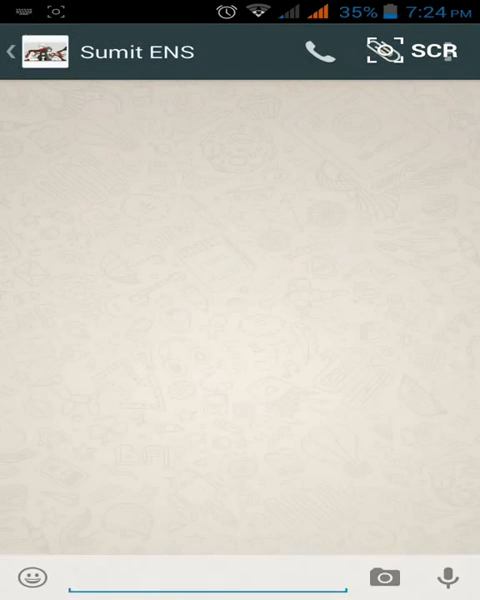
Open the chat with Sumit ENS from the search results and hide the keyboard.
left_click(200, 576)
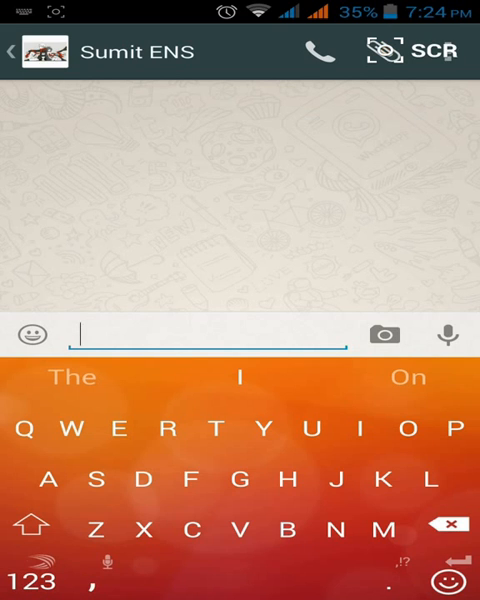
key("back")
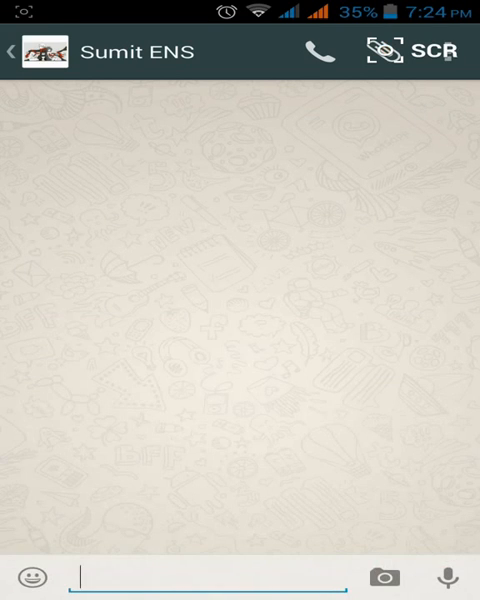